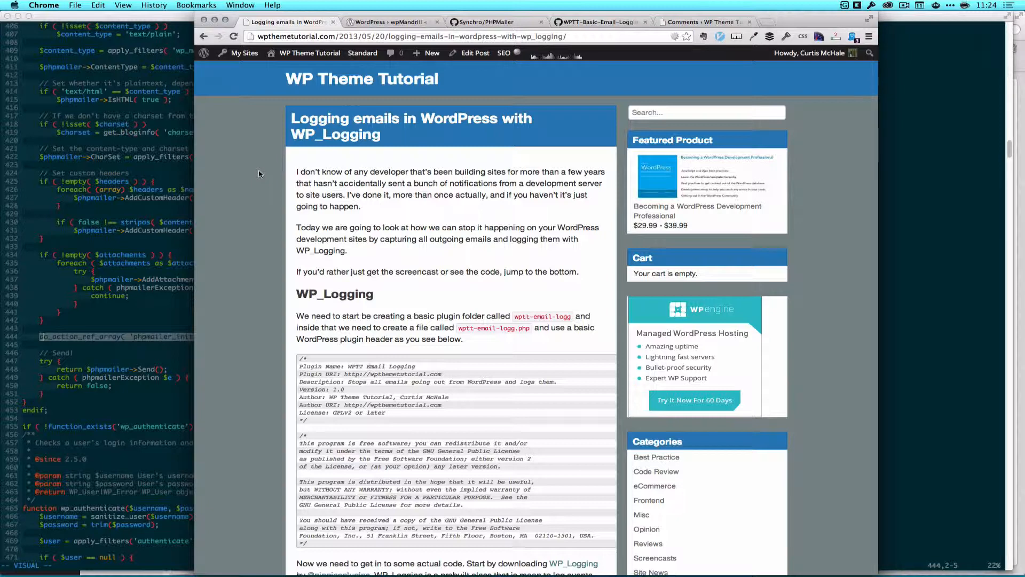
Switch to the 'WordPress › wpMandrill' tab showing the plugin directory page.
click(391, 22)
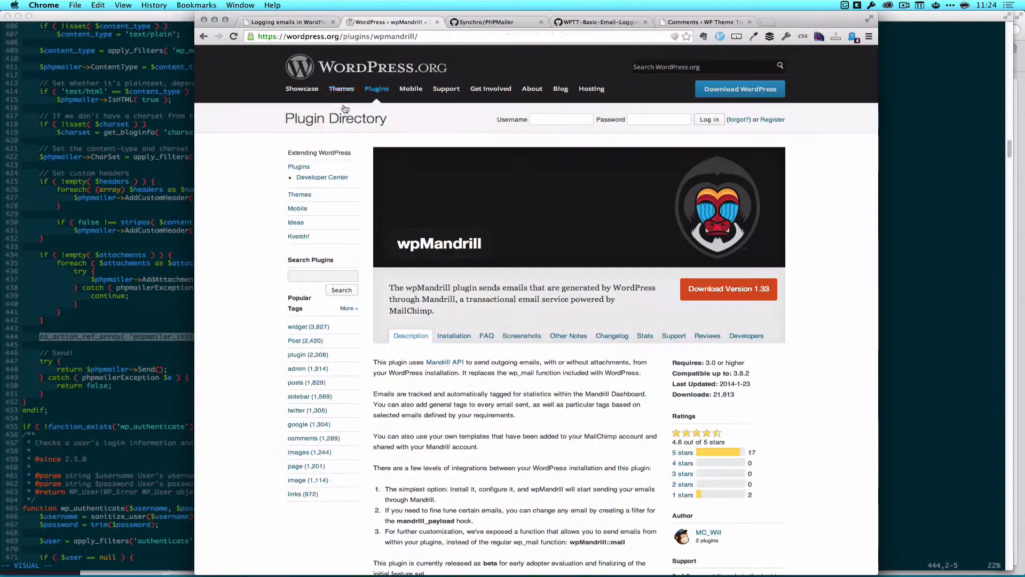
mouse_move(250, 254)
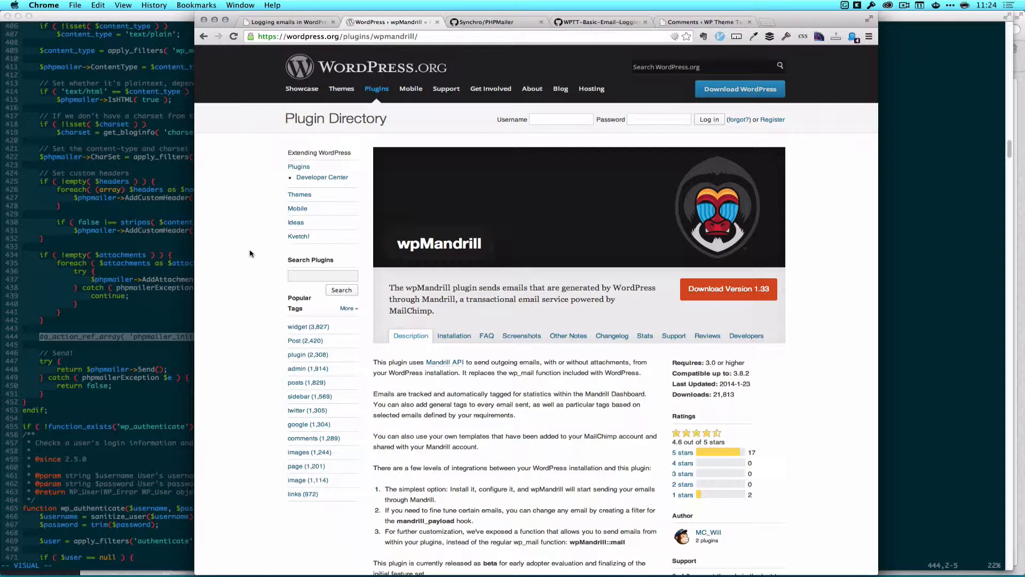
mouse_move(809, 85)
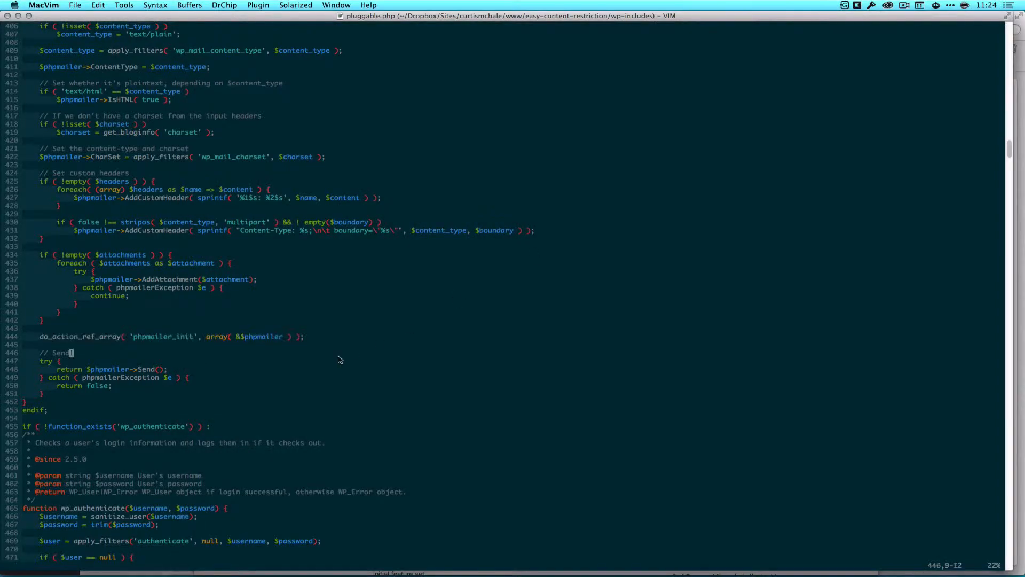
mouse_move(33, 414)
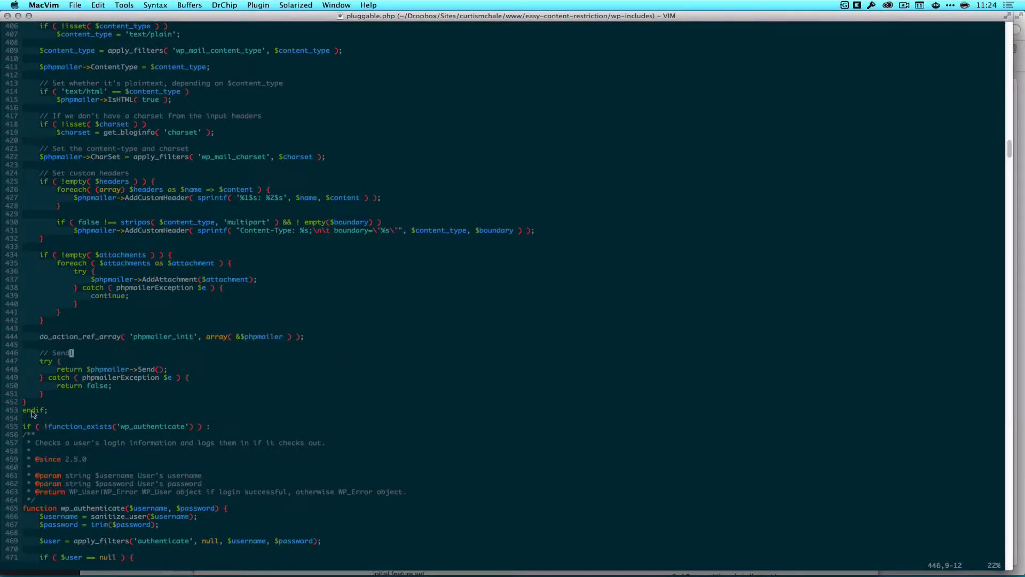
mouse_move(126, 401)
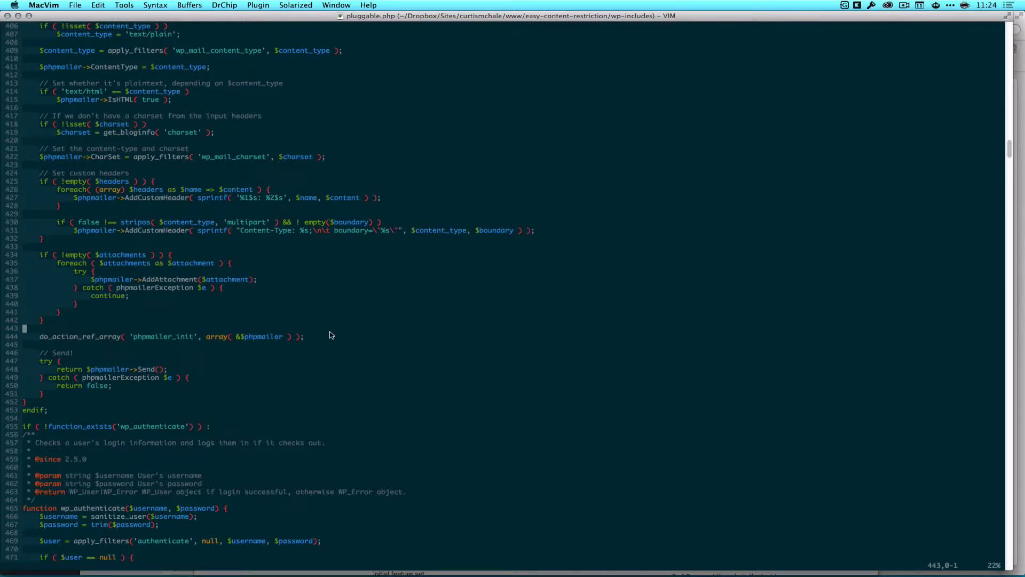
mouse_move(164, 342)
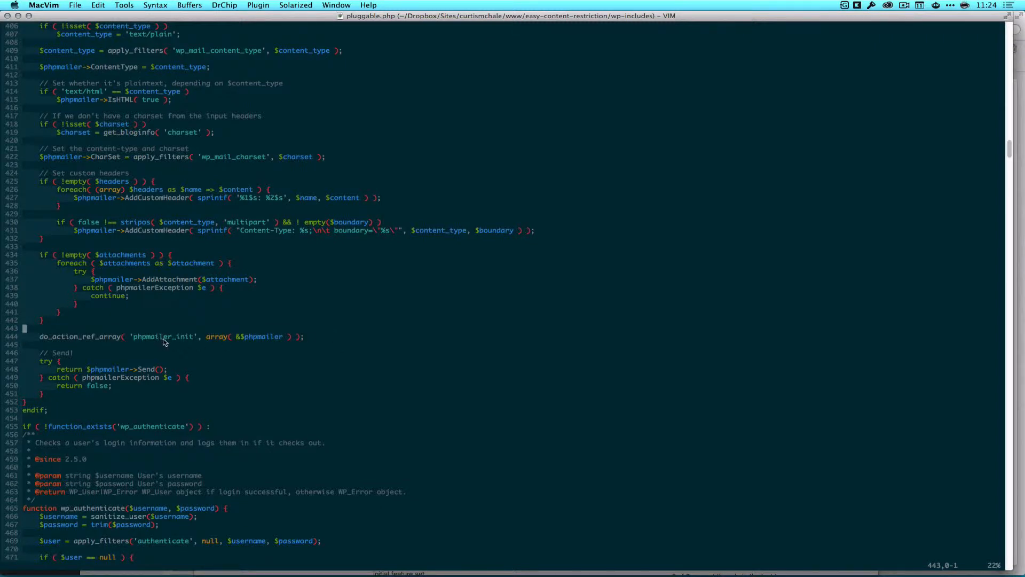
mouse_move(259, 344)
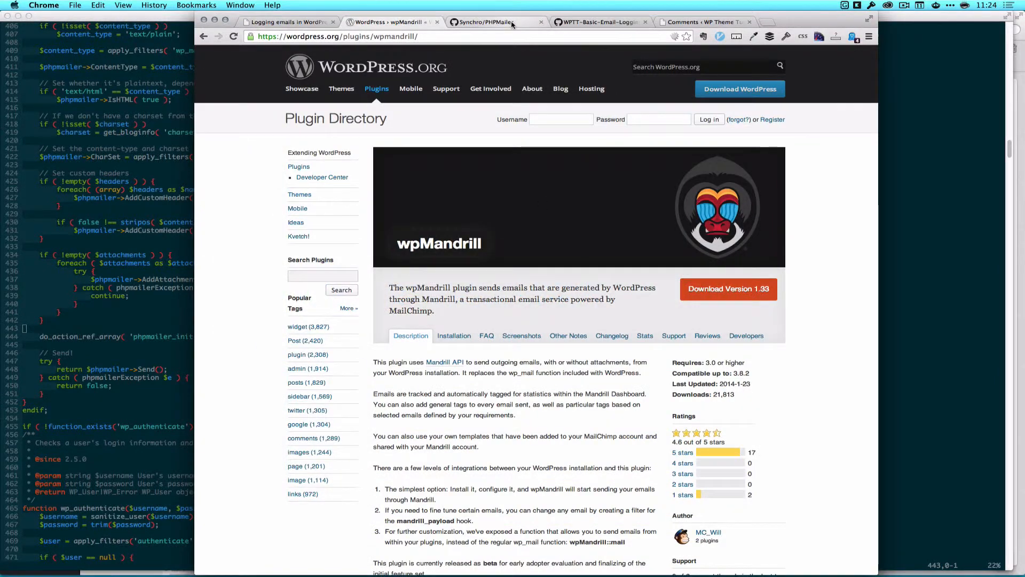
Switch to the Synchro/PHPMailer repository tab listing its files and commits.
click(487, 21)
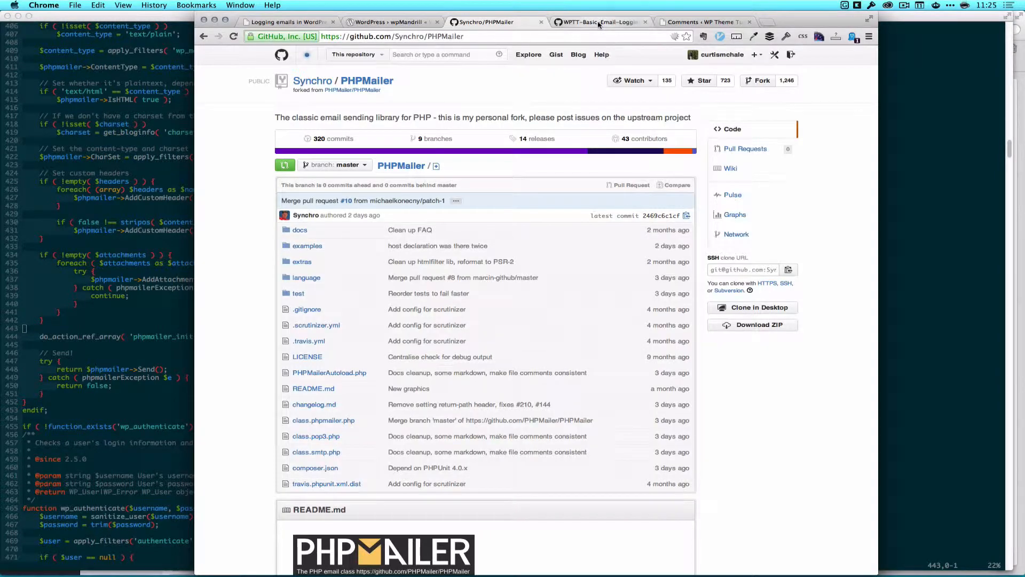
Show the plugin source and highlight the add_action( 'phpmailer_init' ) line hooking mail_log.
click(596, 21)
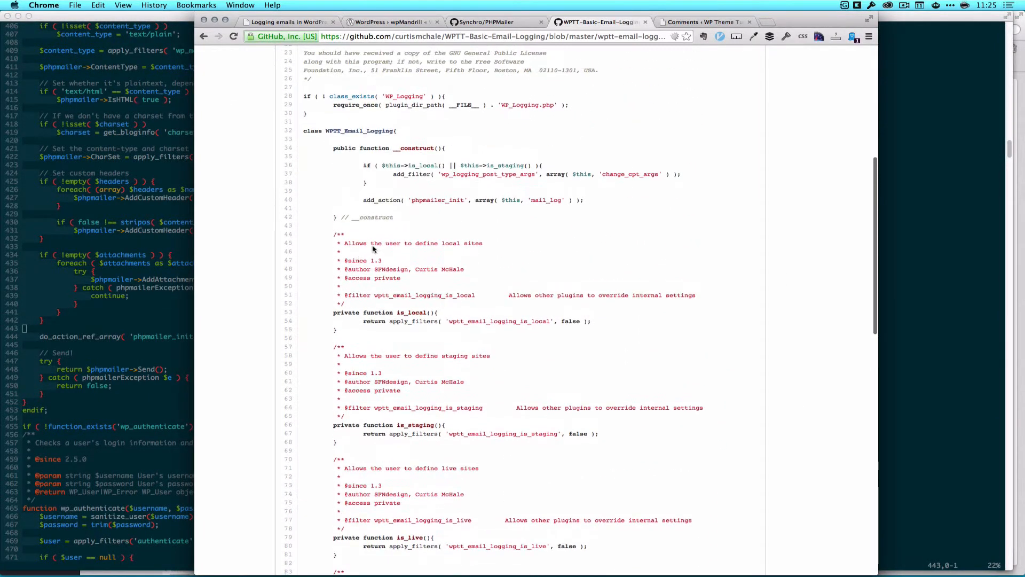
mouse_move(588, 203)
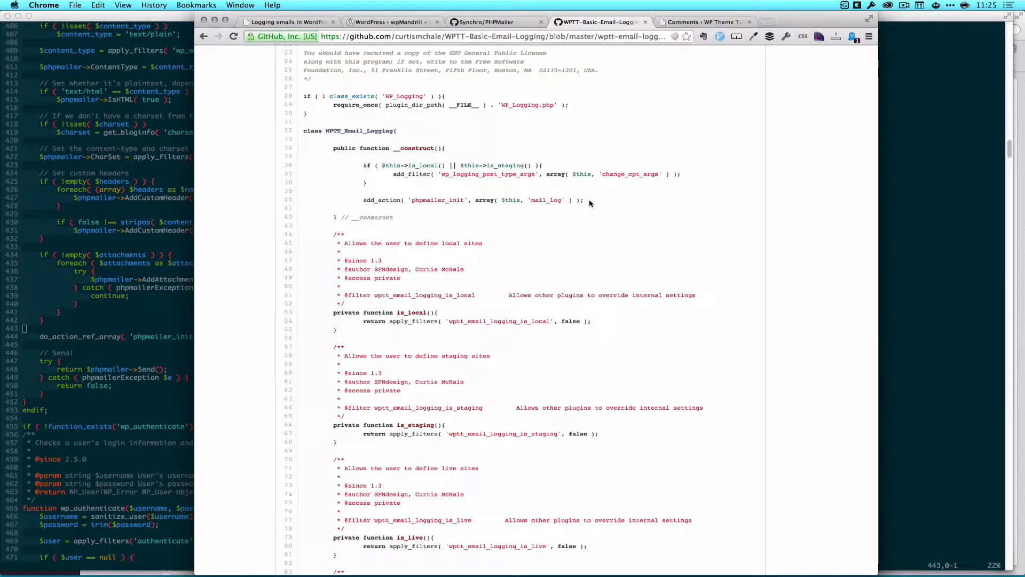
triple_click(470, 199)
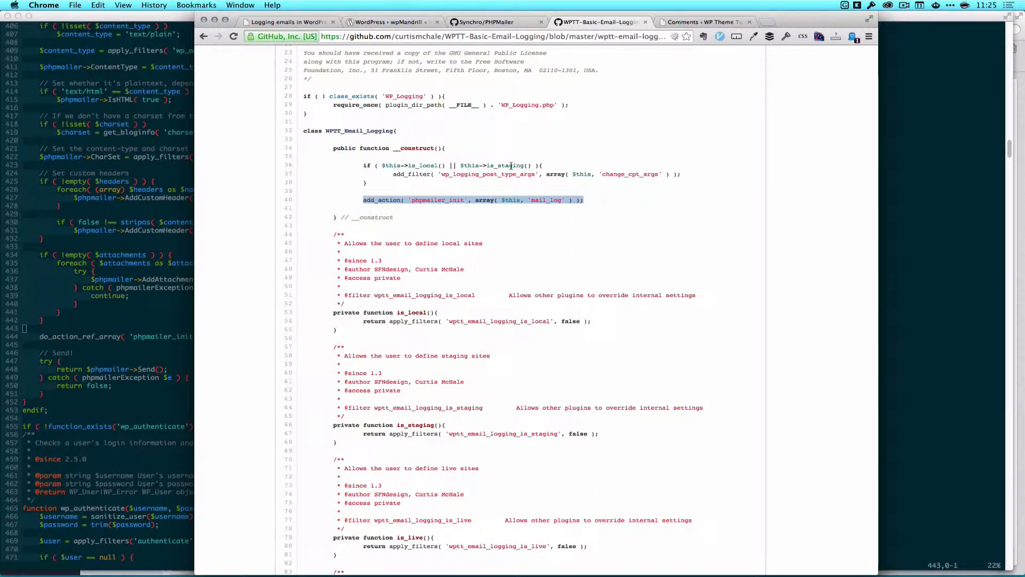
mouse_move(523, 208)
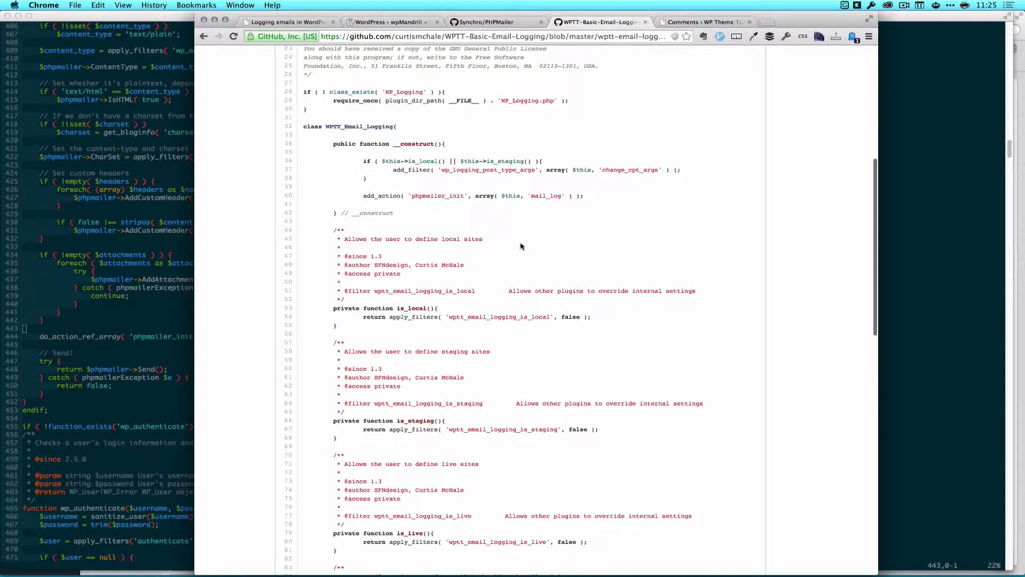
scroll(down, 3)
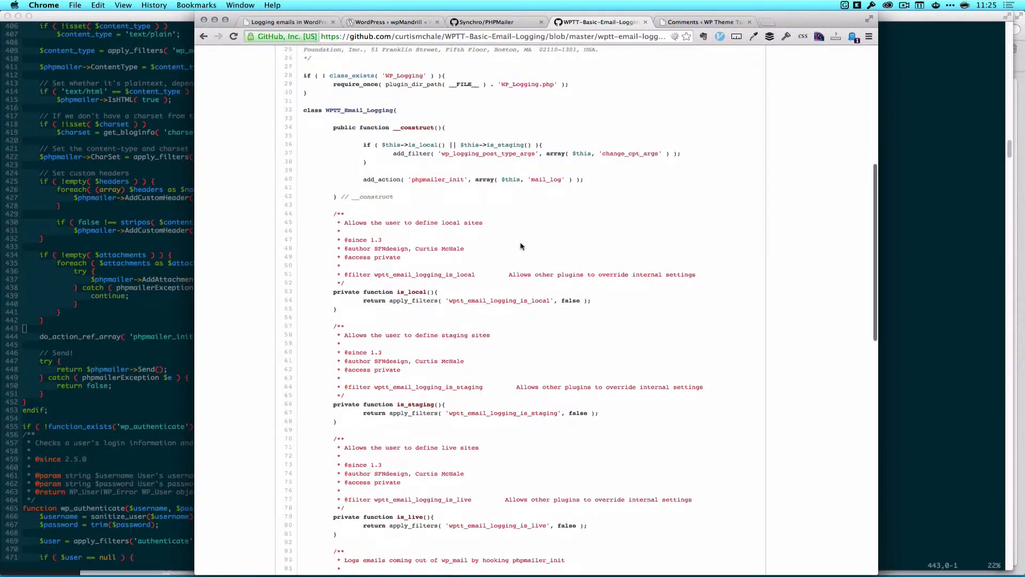
Scroll to mail_log(), which returns early on live sites and otherwise logs and clears recipients.
scroll(down, 3)
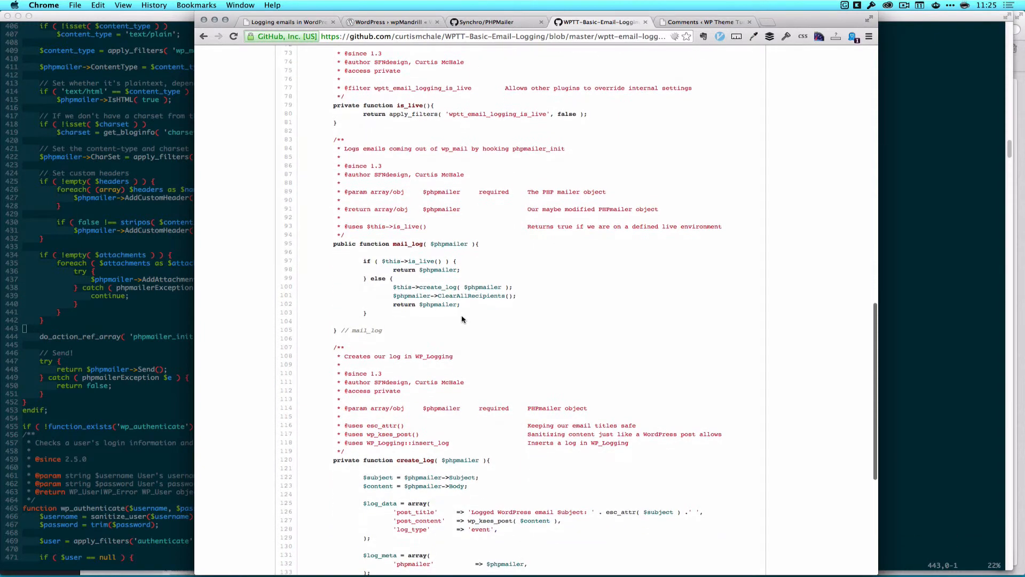
mouse_move(438, 260)
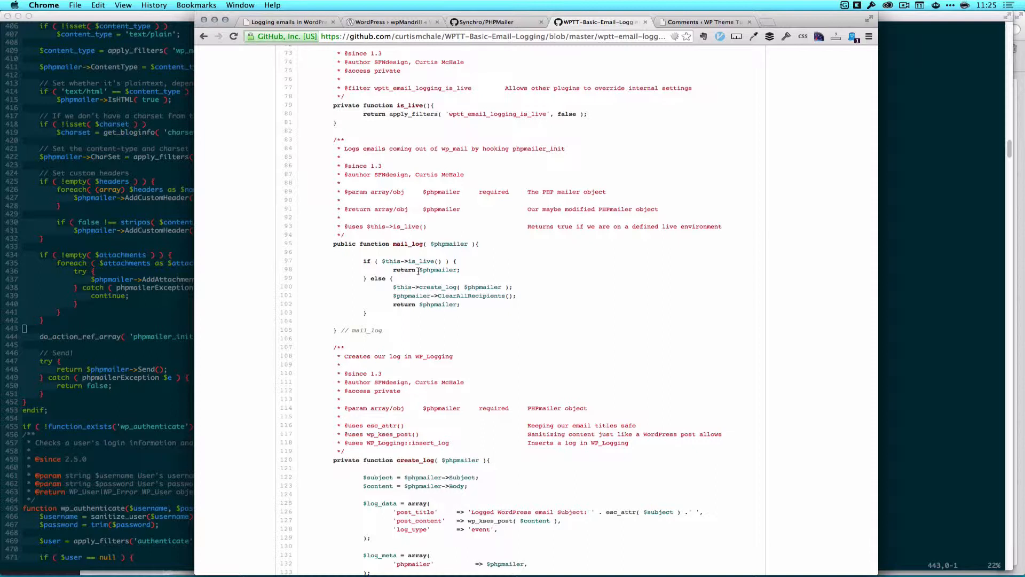
mouse_move(406, 289)
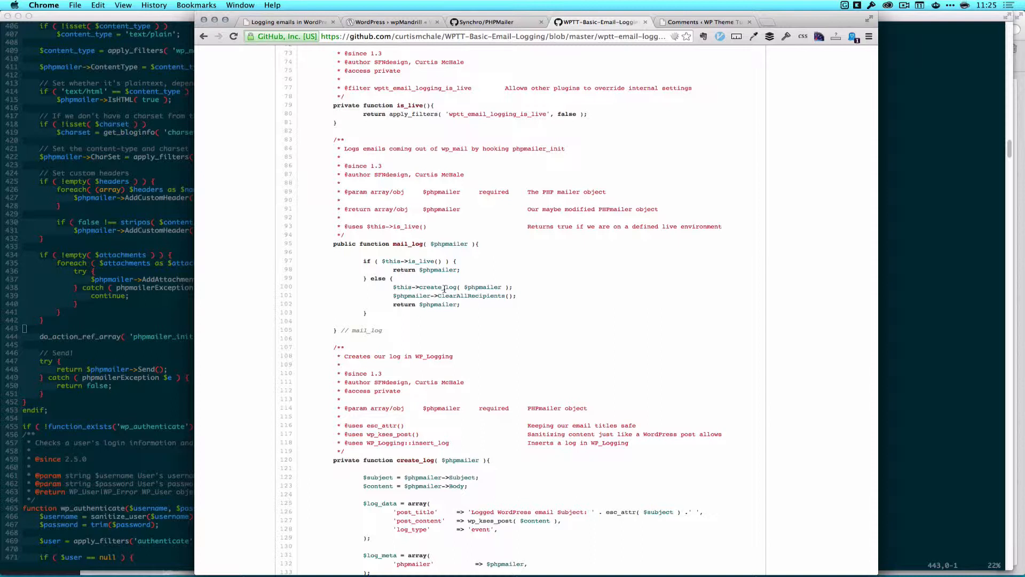
mouse_move(516, 296)
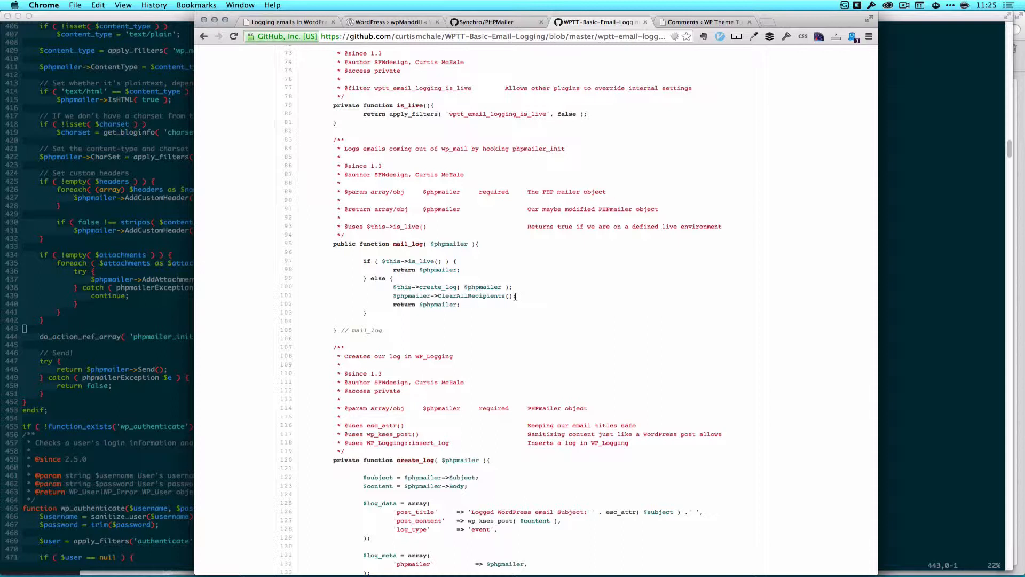
mouse_move(470, 307)
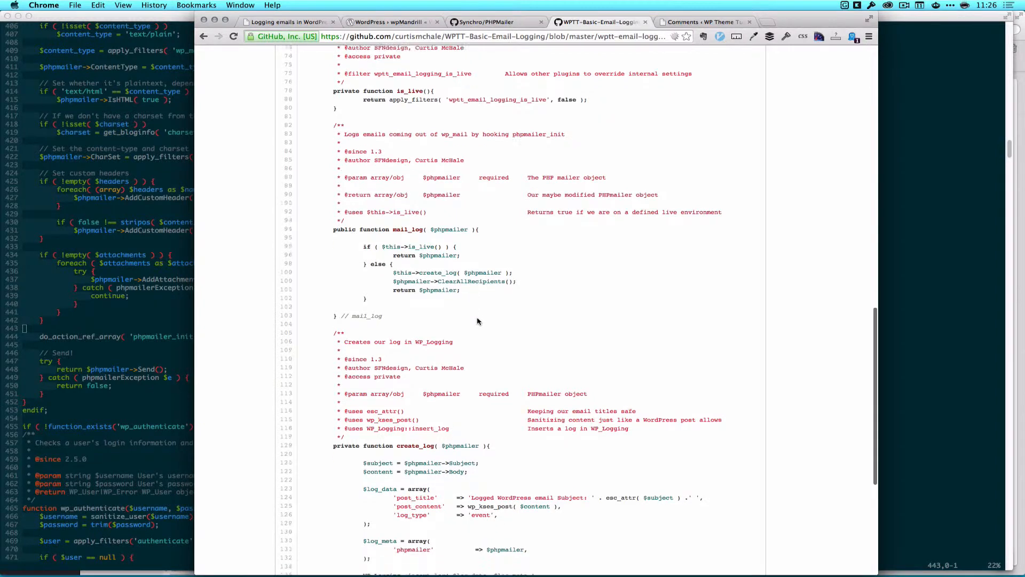
Scroll to create_log(), which builds subject/body log data and inserts it via WP_Logging::insert_log.
scroll(down, 3)
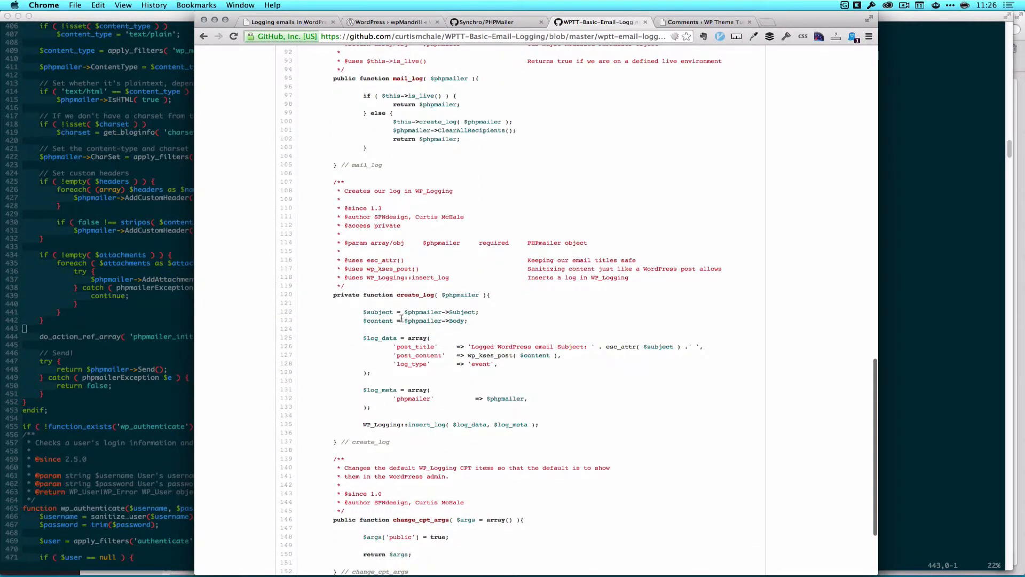
scroll(down, 3)
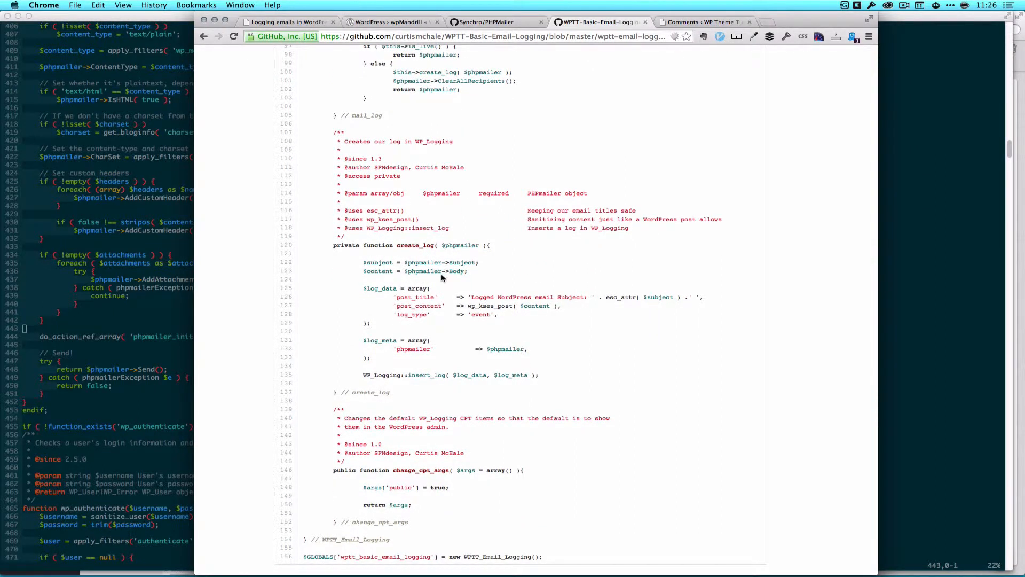
mouse_move(389, 299)
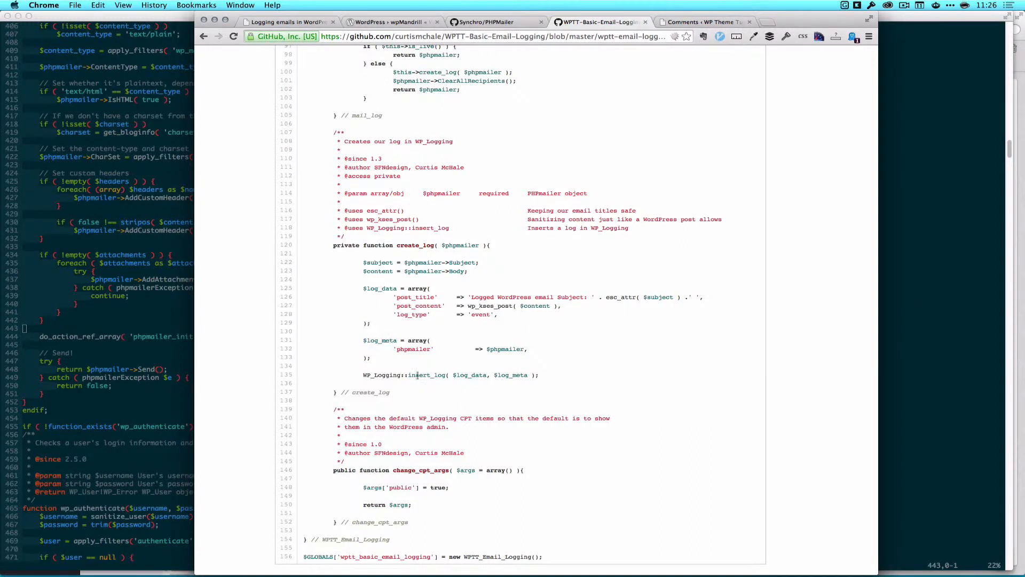
mouse_move(534, 358)
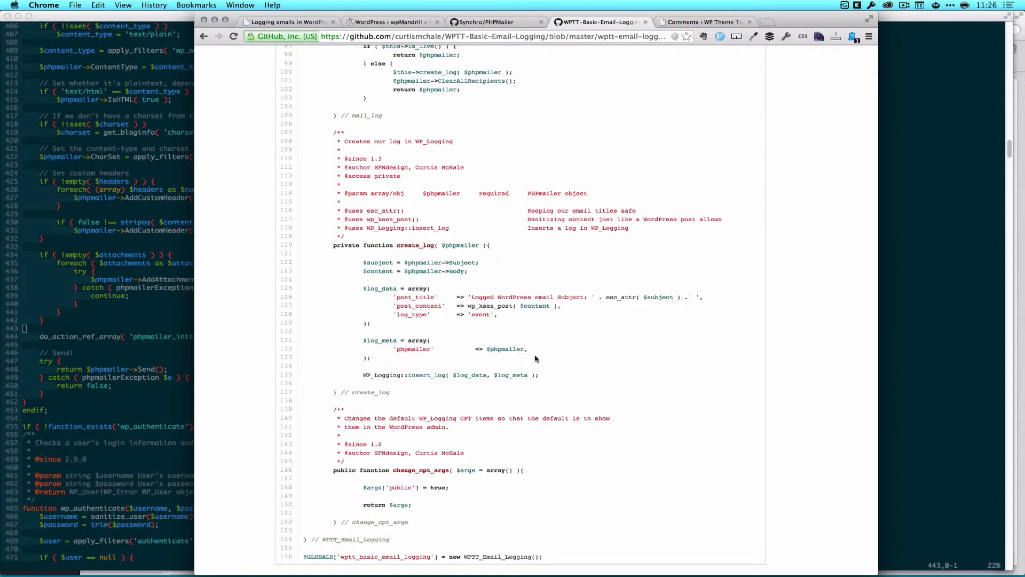
mouse_move(375, 359)
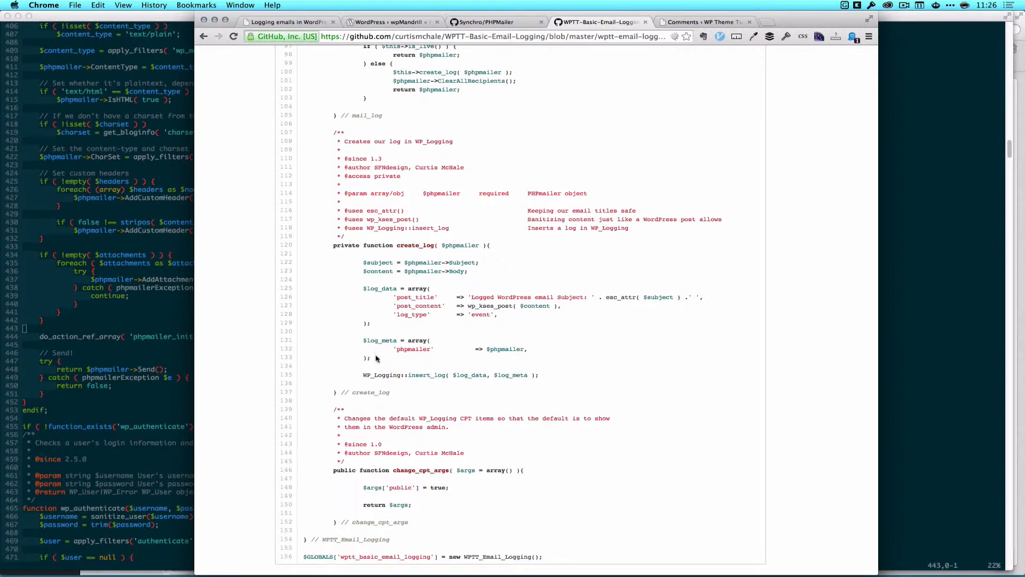